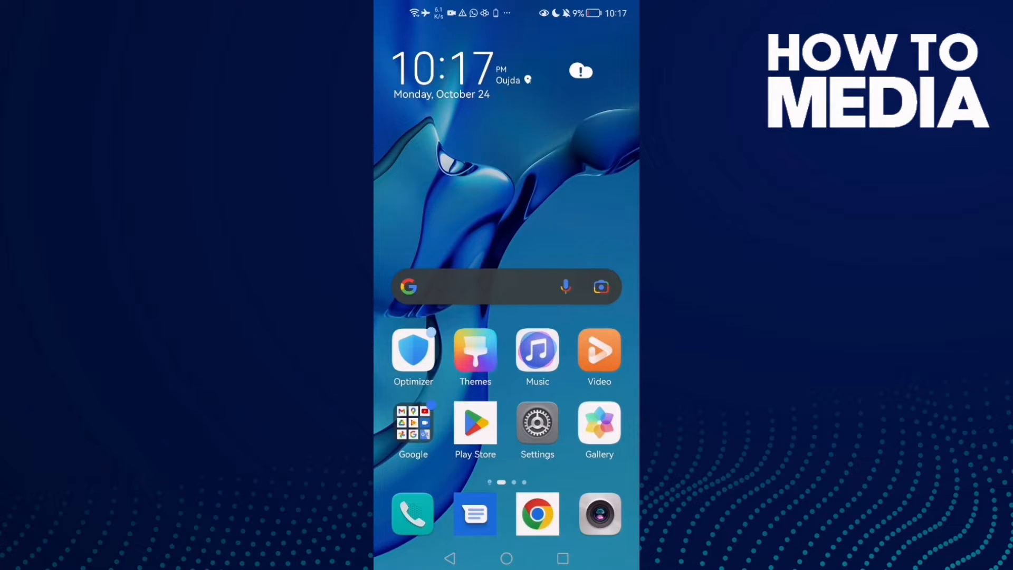
Step: Open Android Settings from the home screen and scroll down its main list
{"action": "left_click", "coordinate": [537, 423]}
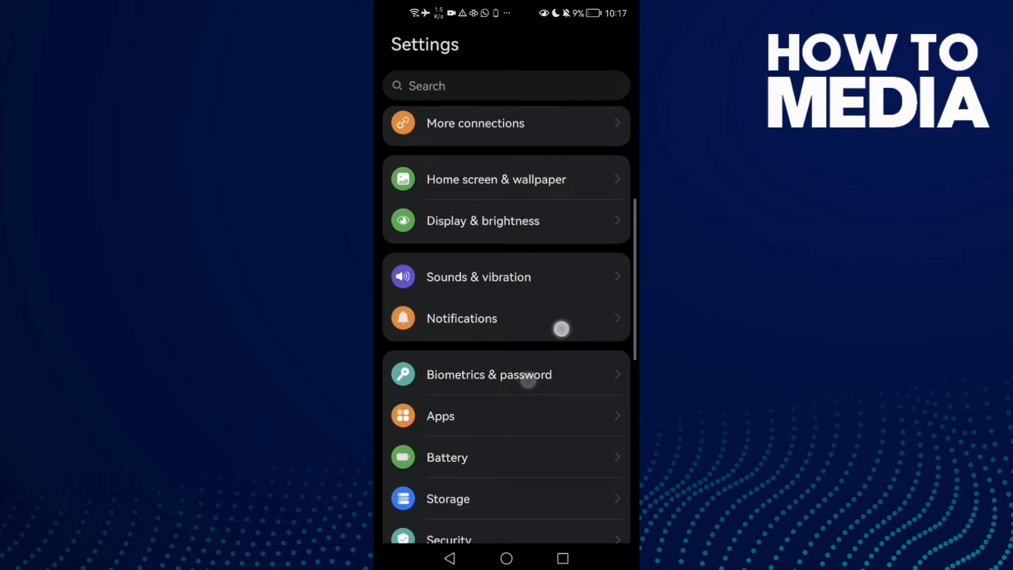
{"action": "scroll", "scroll_direction": "down", "scroll_amount": 3}
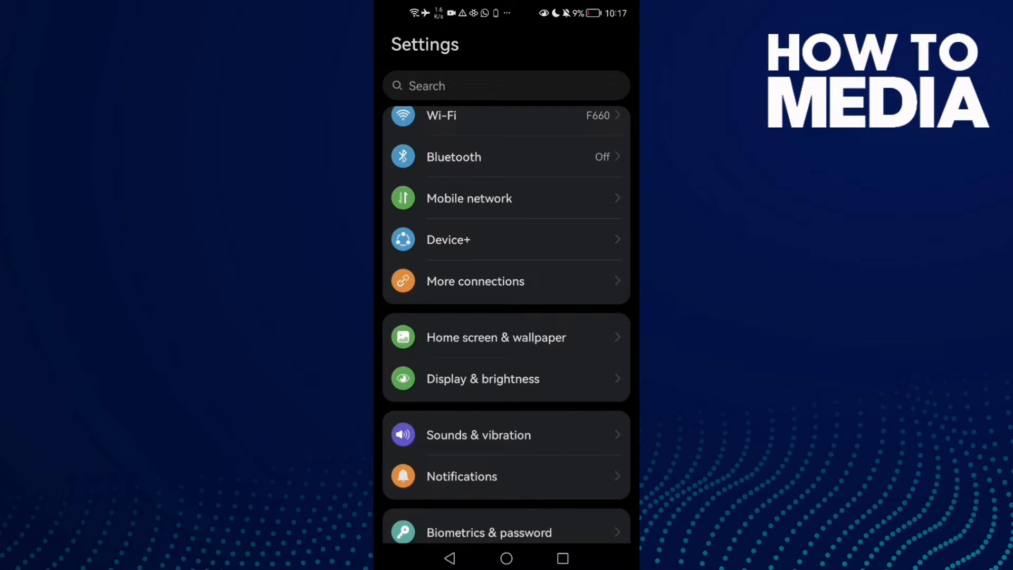
Step: Set the screen resolution to High (2340 × 1080) under Display & brightness
{"action": "left_click", "coordinate": [482, 379]}
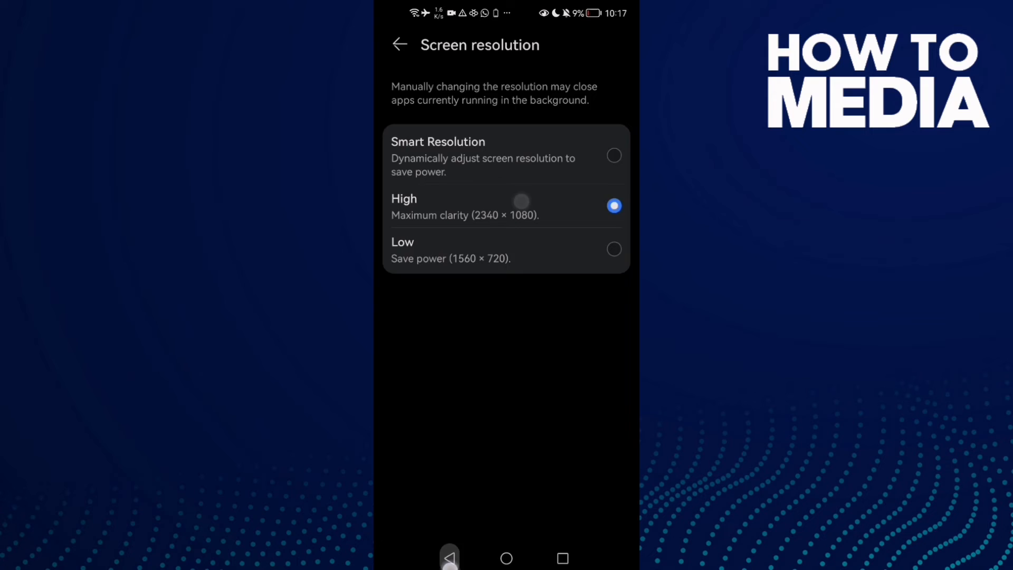
Step: Clear TikTok's cache, then request a force stop from its App info page
{"action": "left_click", "coordinate": [399, 44]}
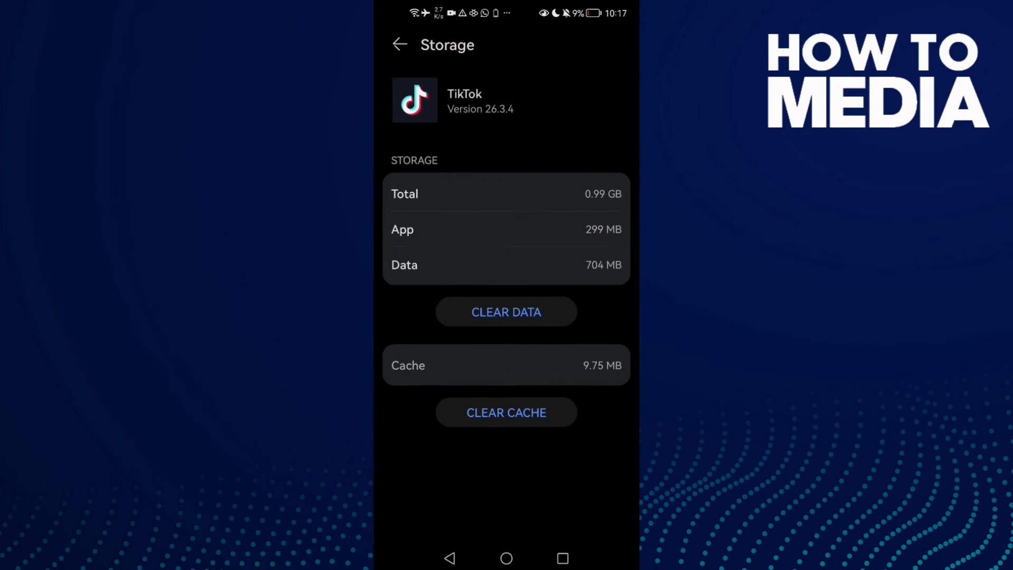
{"action": "left_click", "coordinate": [399, 44]}
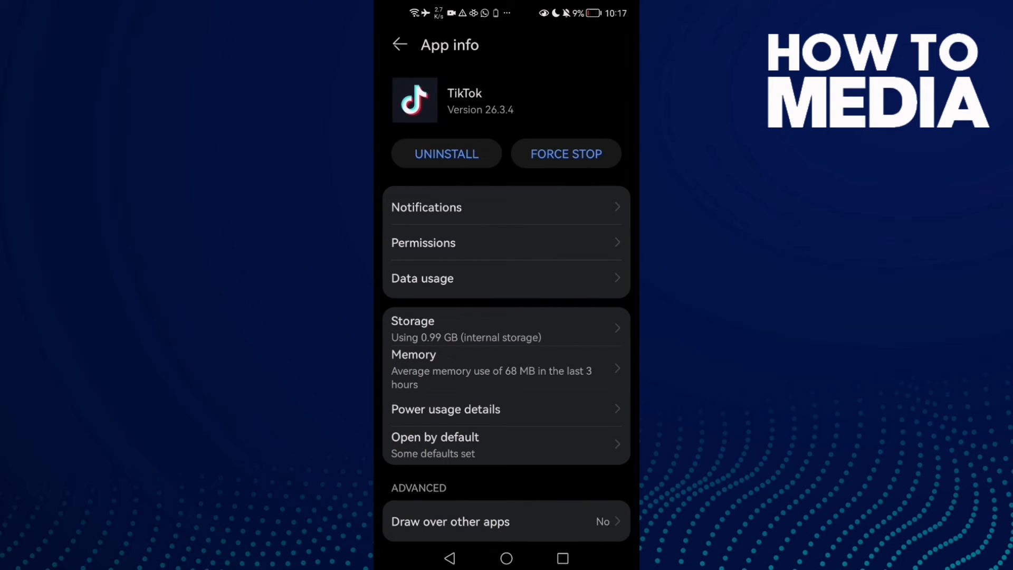
{"action": "left_click", "coordinate": [565, 153]}
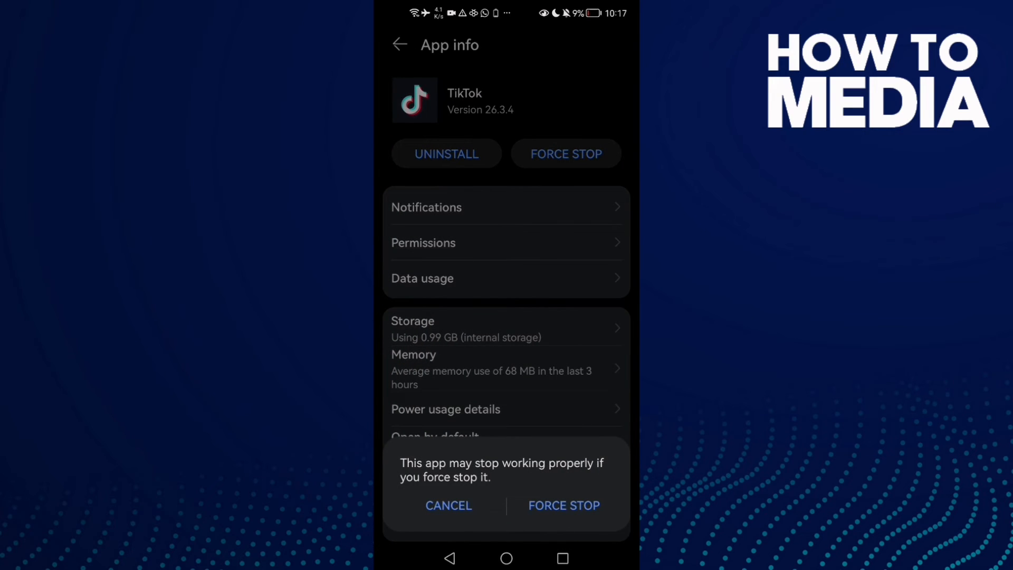